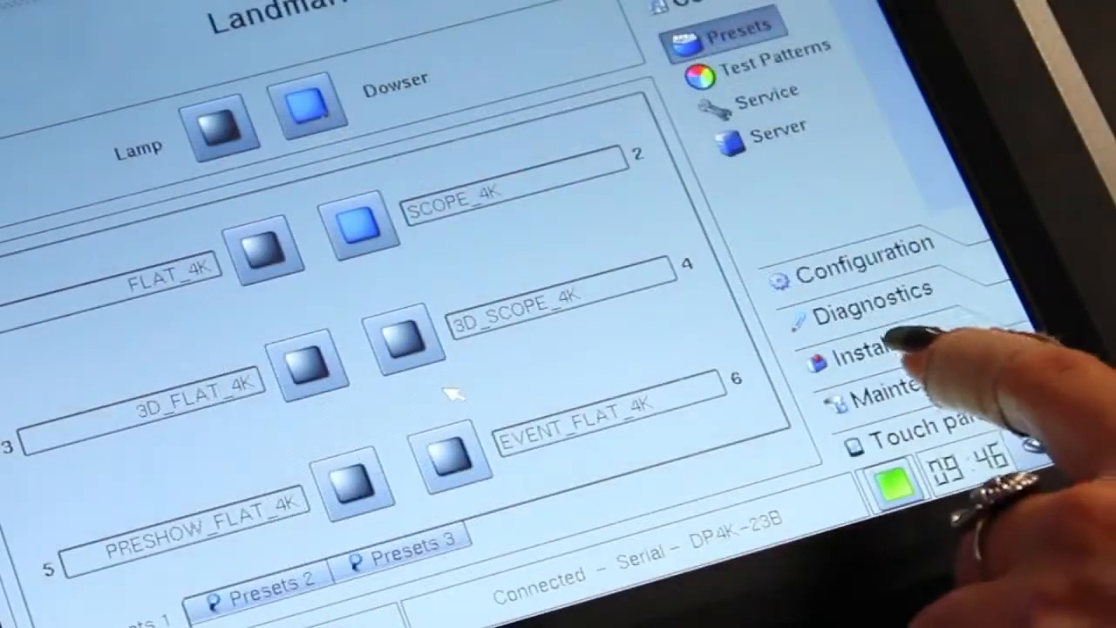
# Show the Philips XDC-4000B lamp information: 1021 hours run time, 491 strikes
pyautogui.click(864, 360)
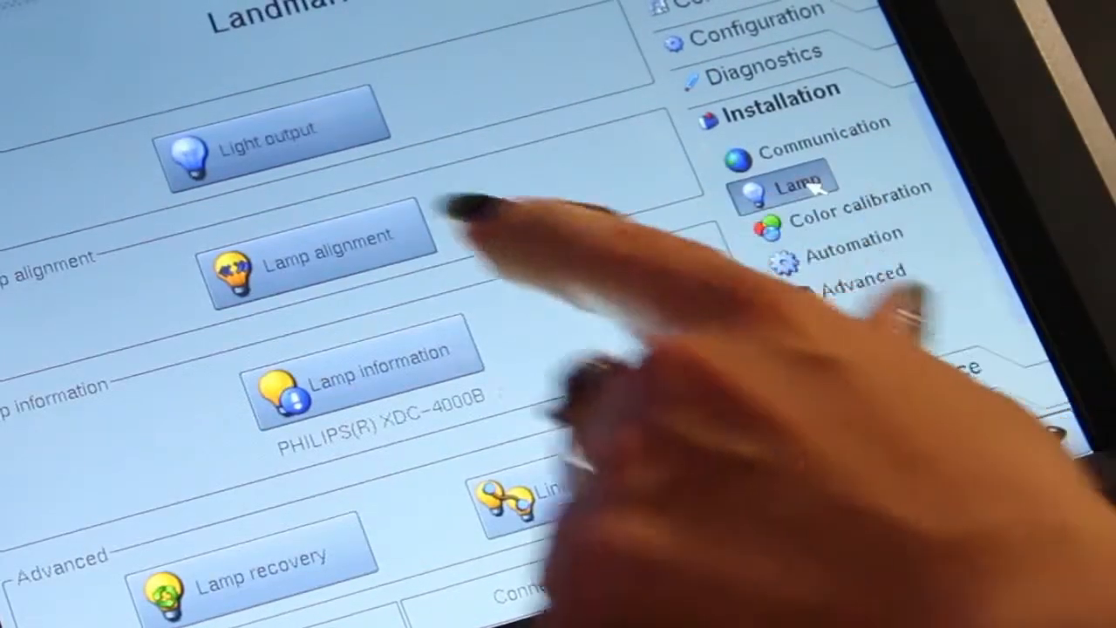
pyautogui.click(367, 375)
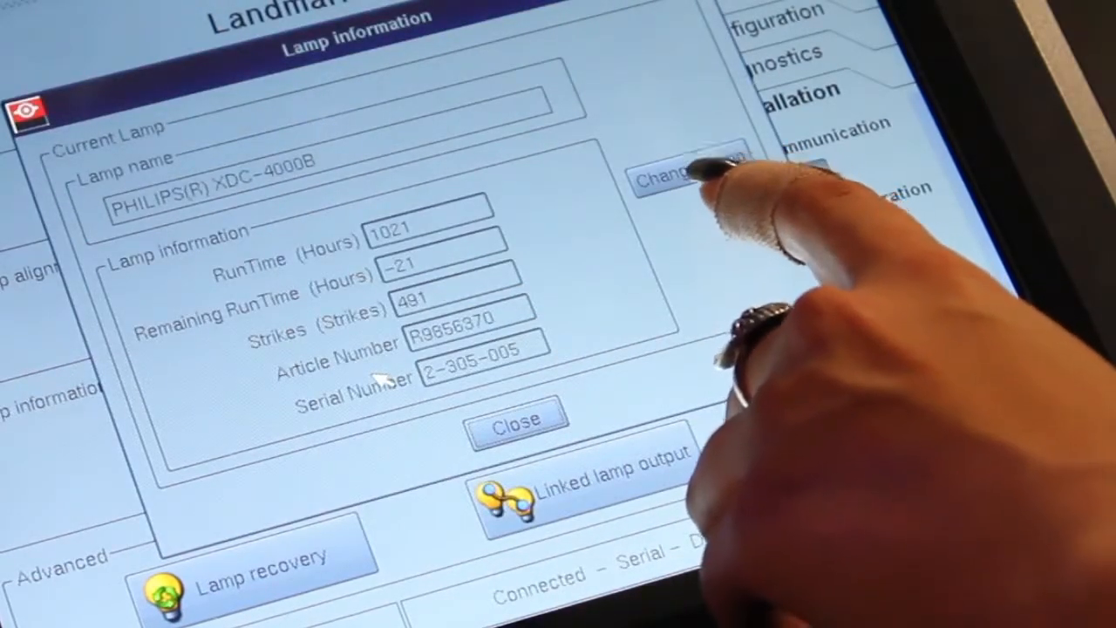
# Start a lamp change and enter article number R9856370 with serial 3-037-912
pyautogui.click(689, 174)
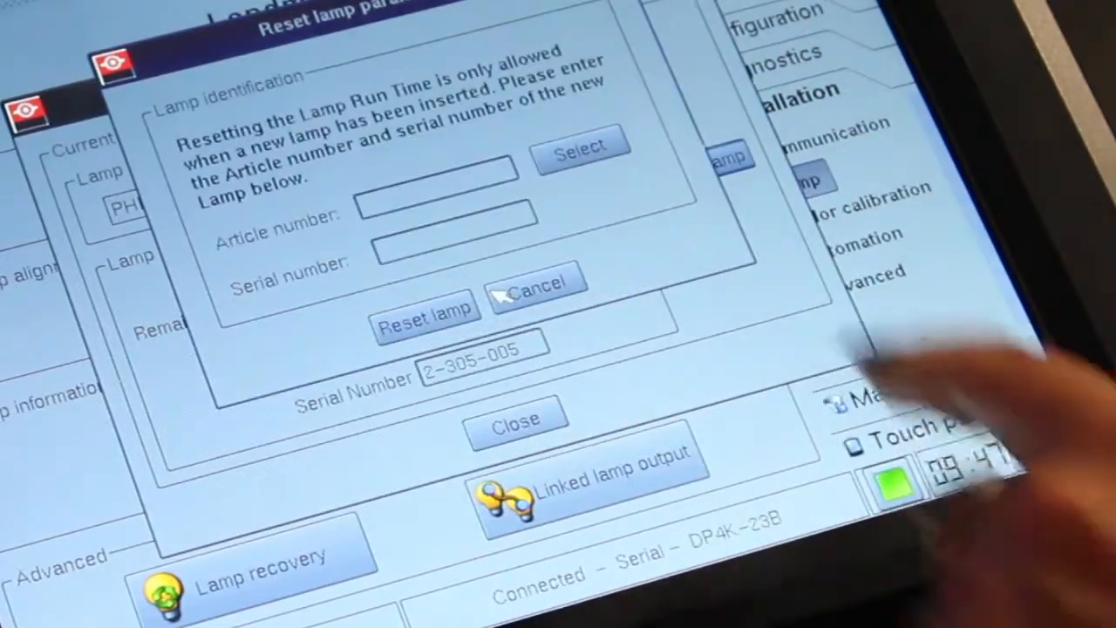
pyautogui.click(581, 144)
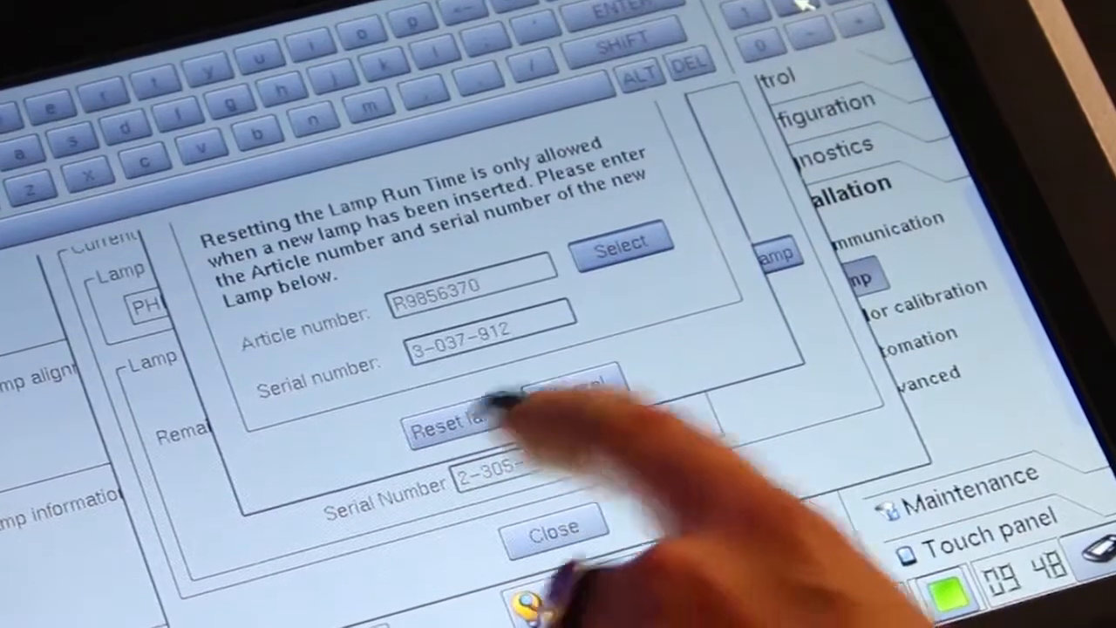
# Reset the lamp so run time and strikes read 0, then close the details
pyautogui.click(453, 423)
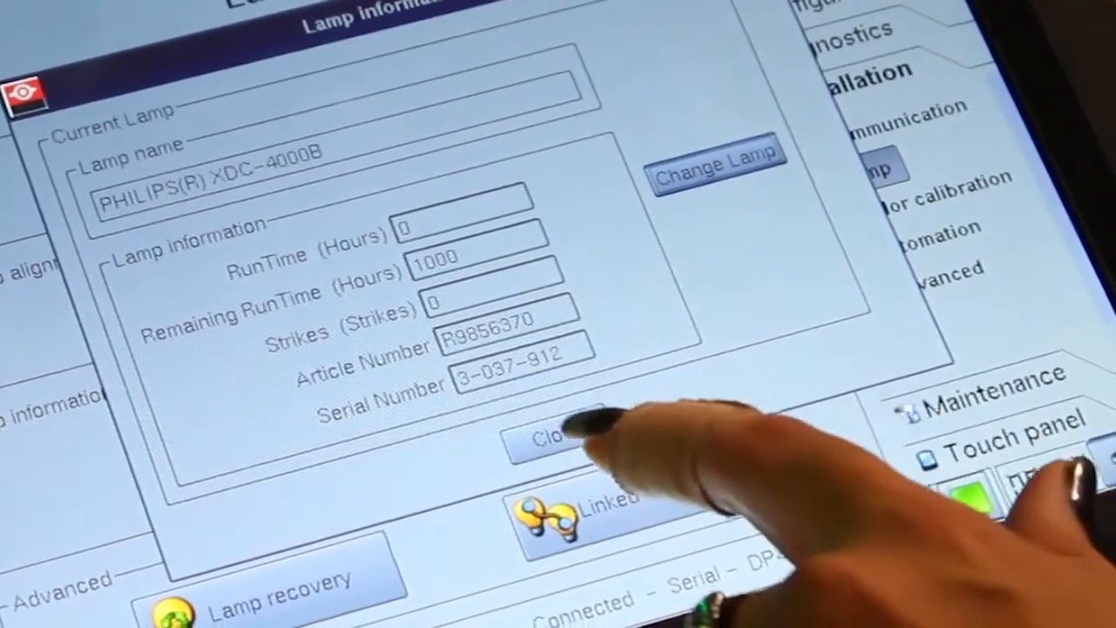
pyautogui.click(555, 436)
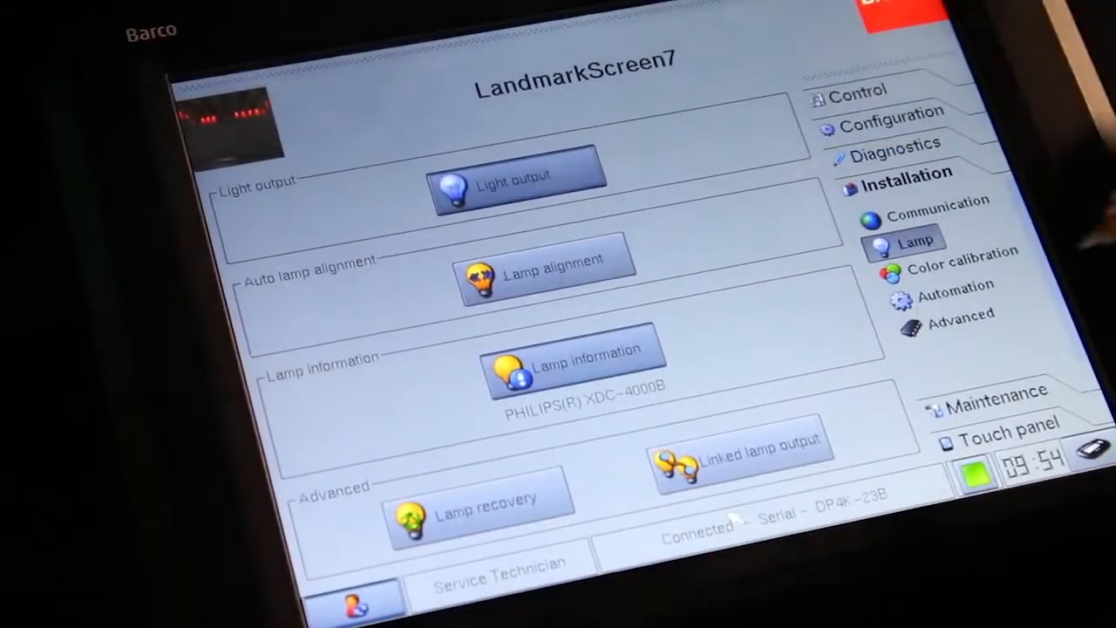
# Open Light output settings showing lamp power 0 W, current 0 A, dimming 188
pyautogui.click(545, 266)
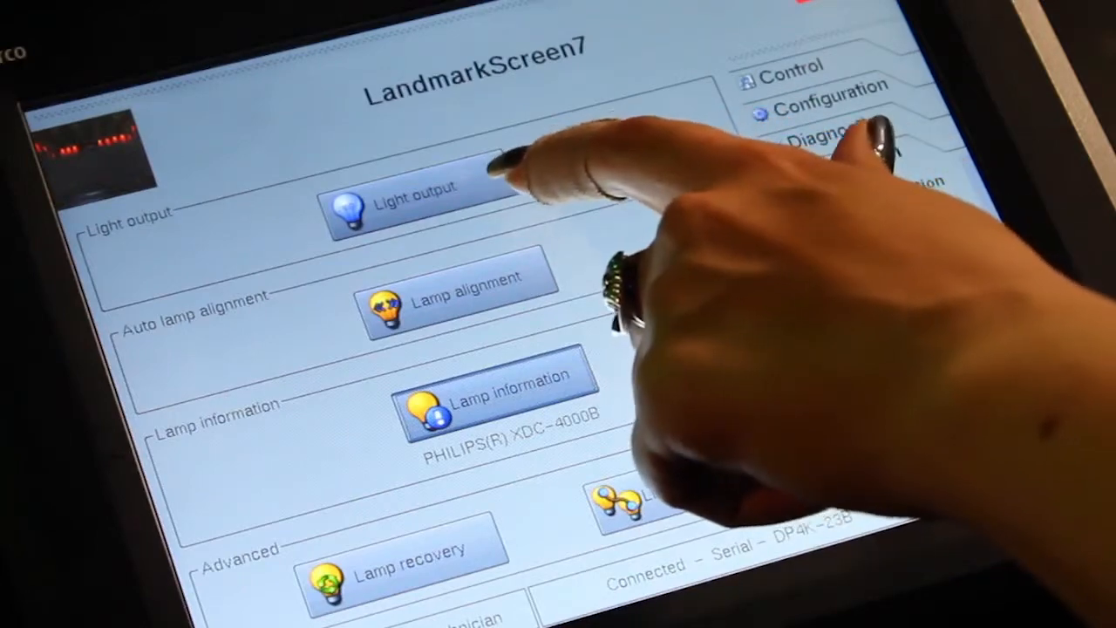
pyautogui.click(401, 201)
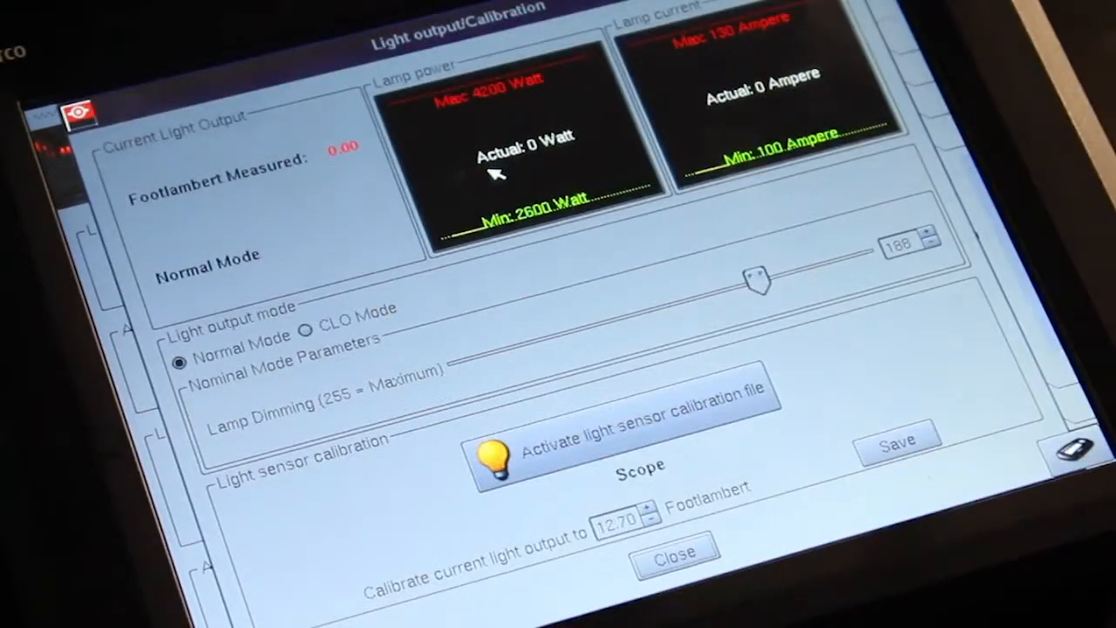